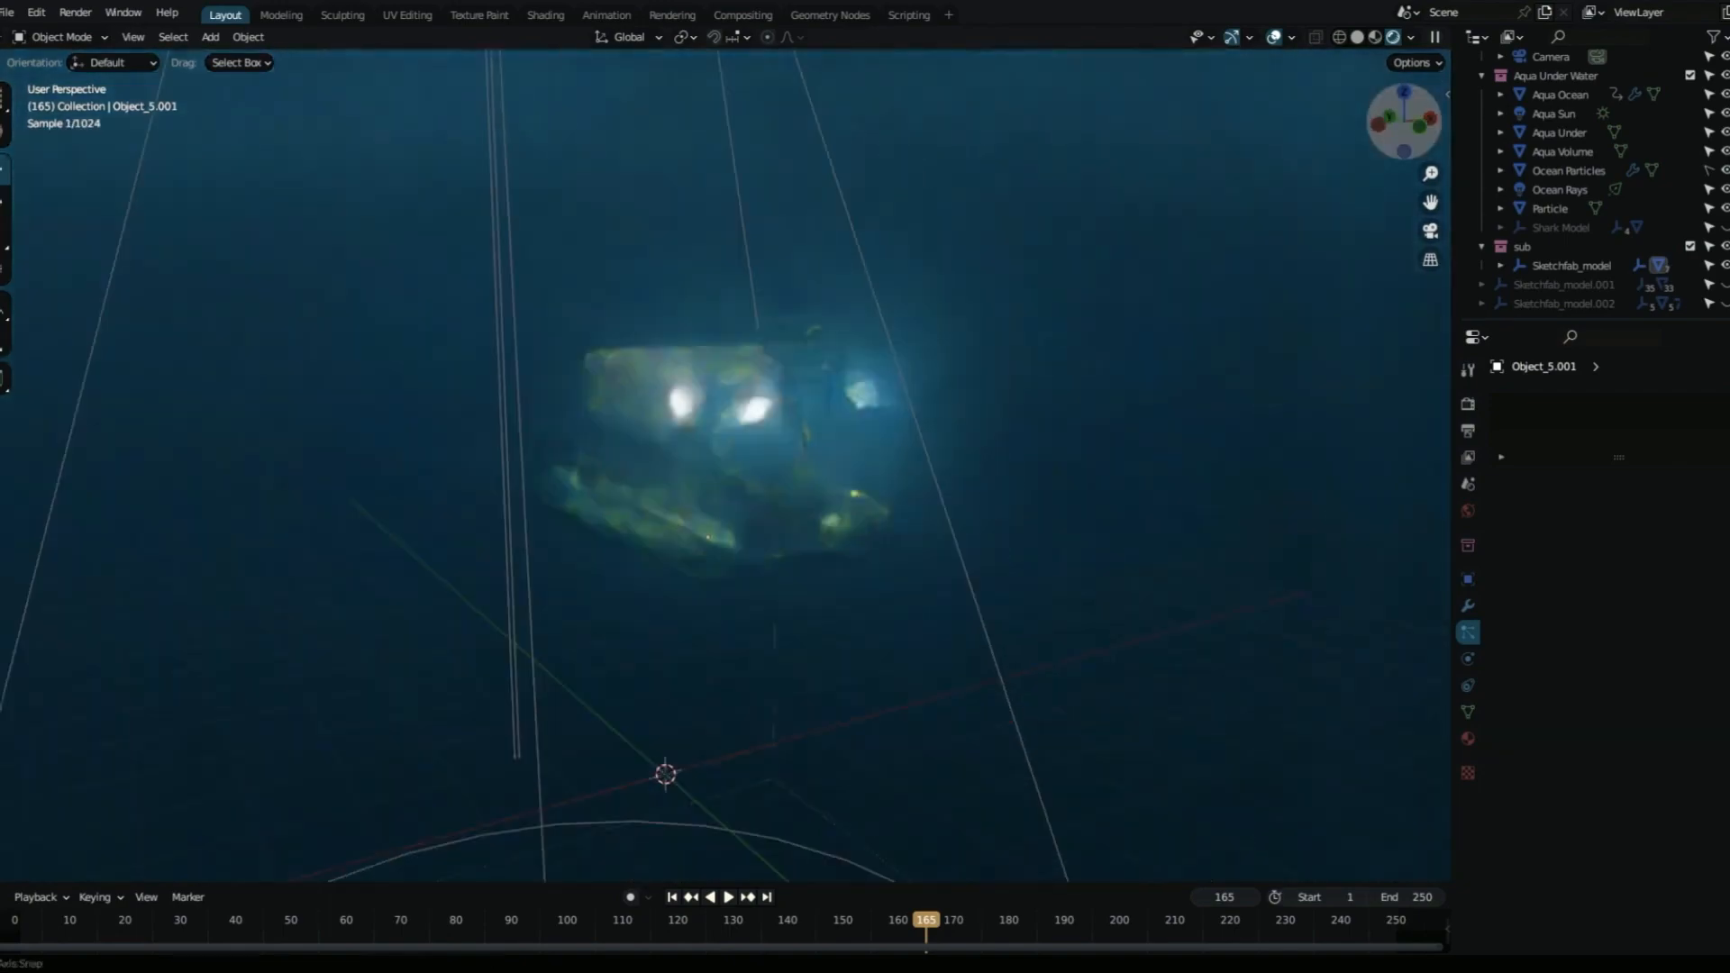
- Generate the Aqua ocean, sun, volume and particle objects from the Aqua sidebar panel
click(1562, 284)
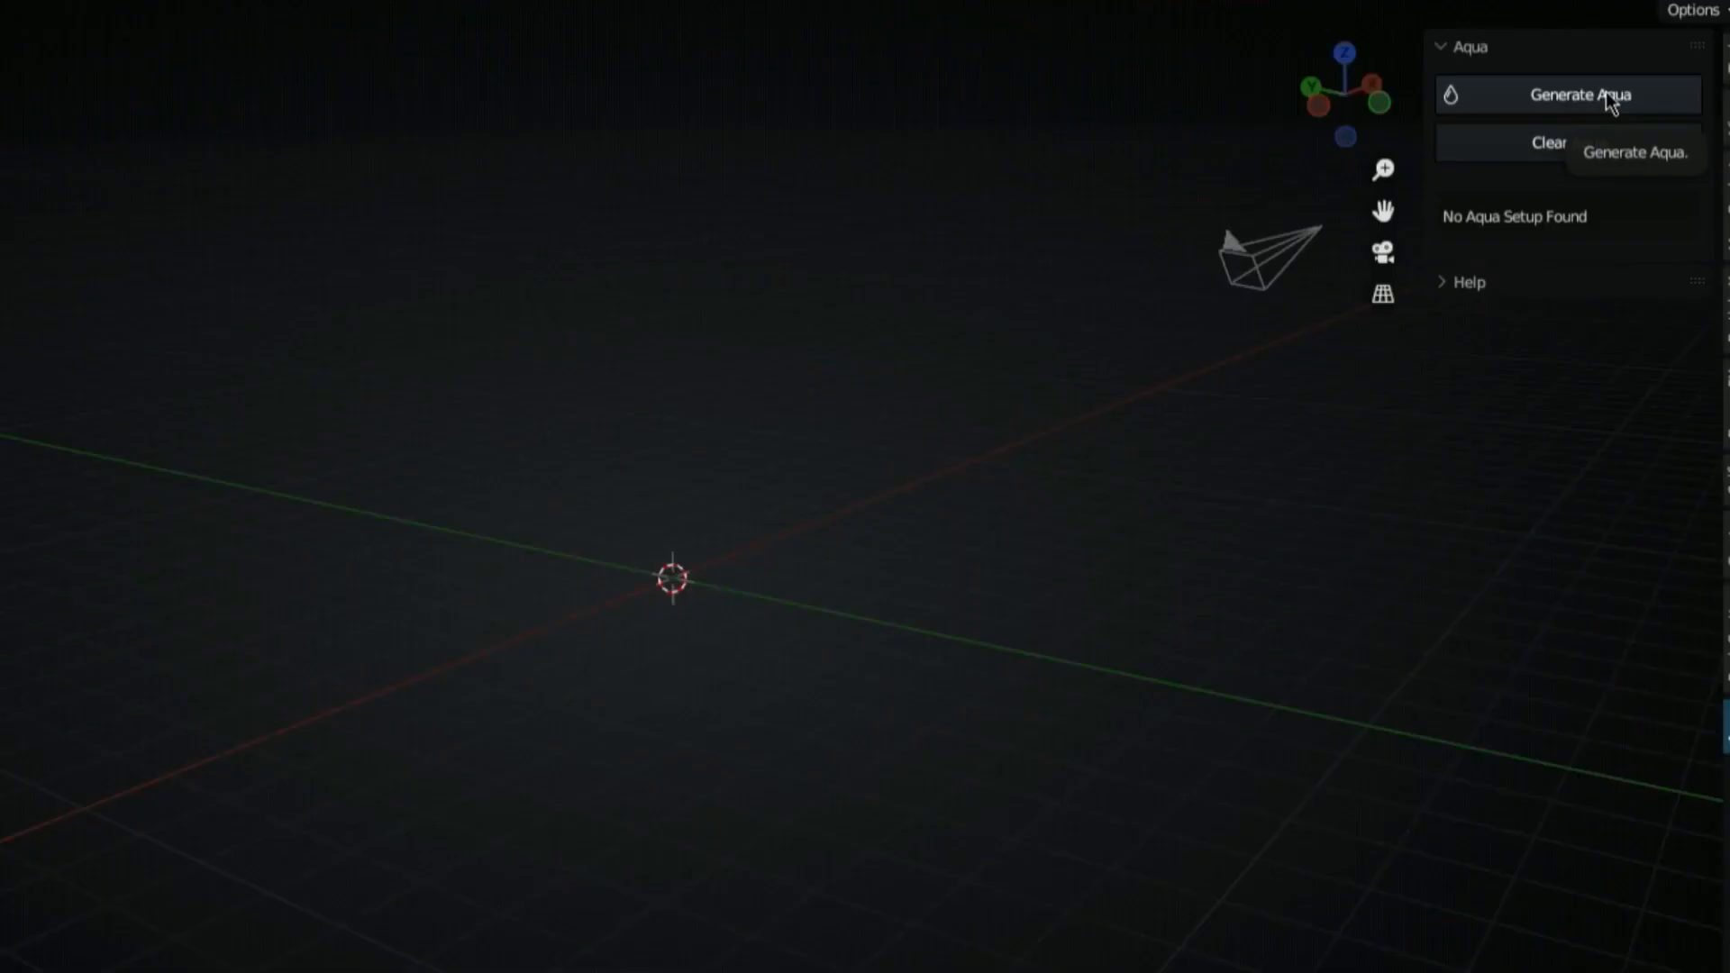
click(1566, 94)
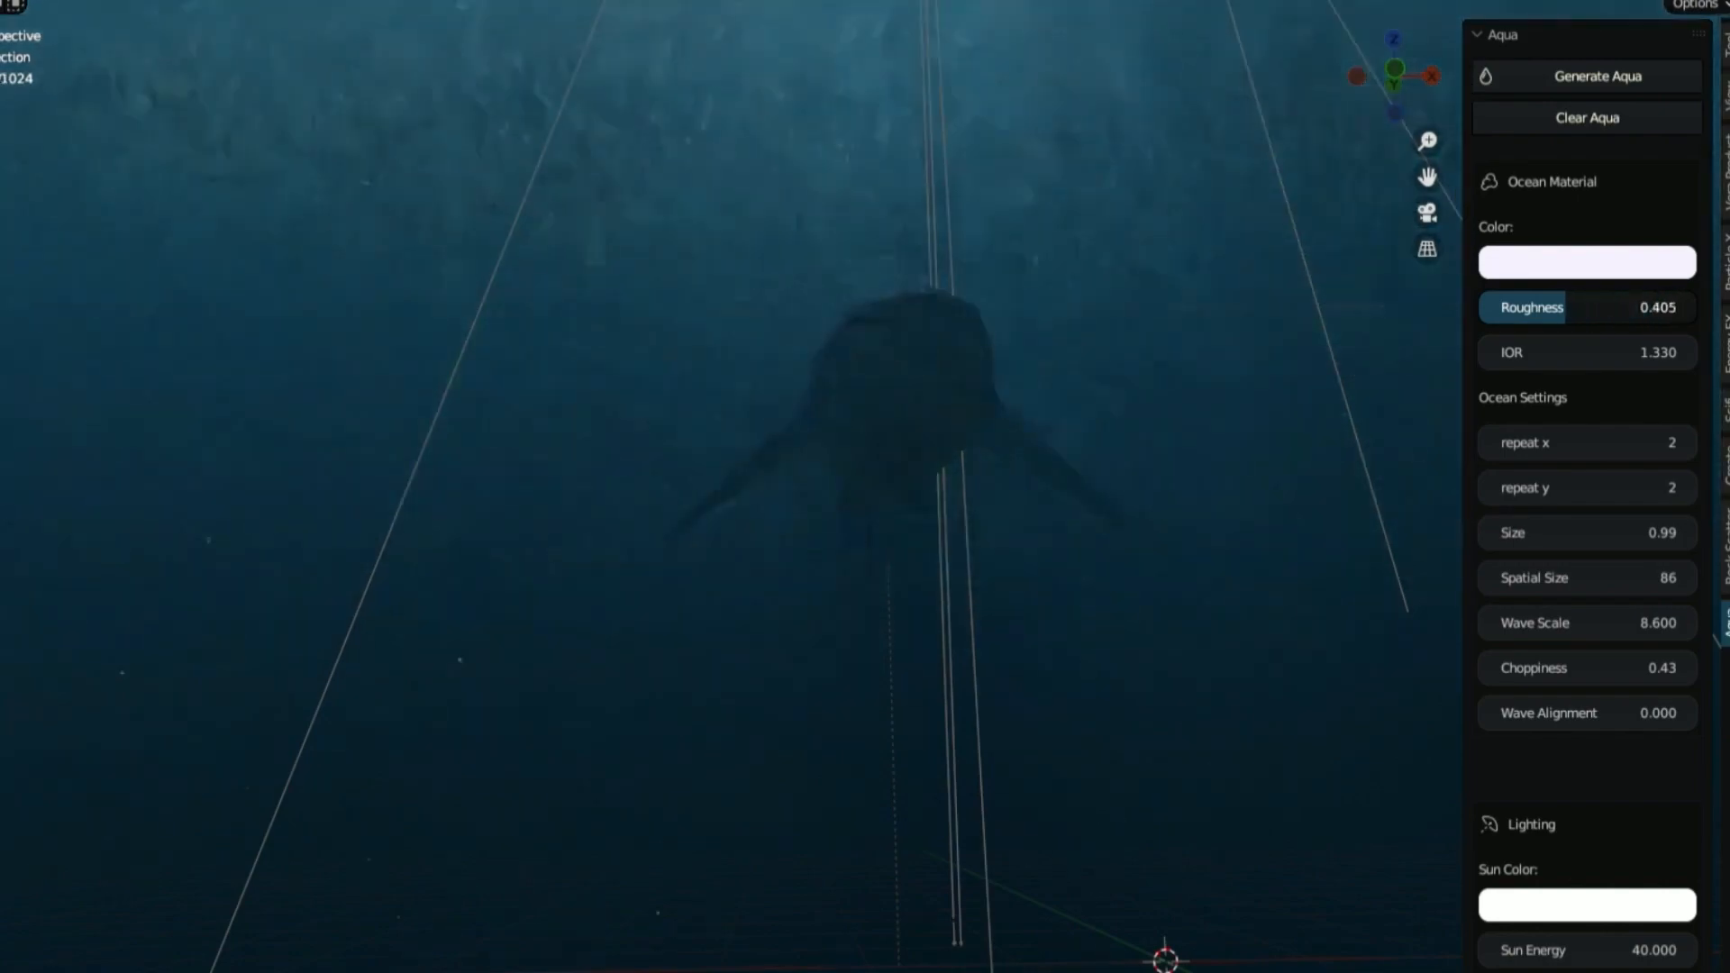
- Set Caustics Color to near white and pick a deep red Water Color
scroll(down, 3)
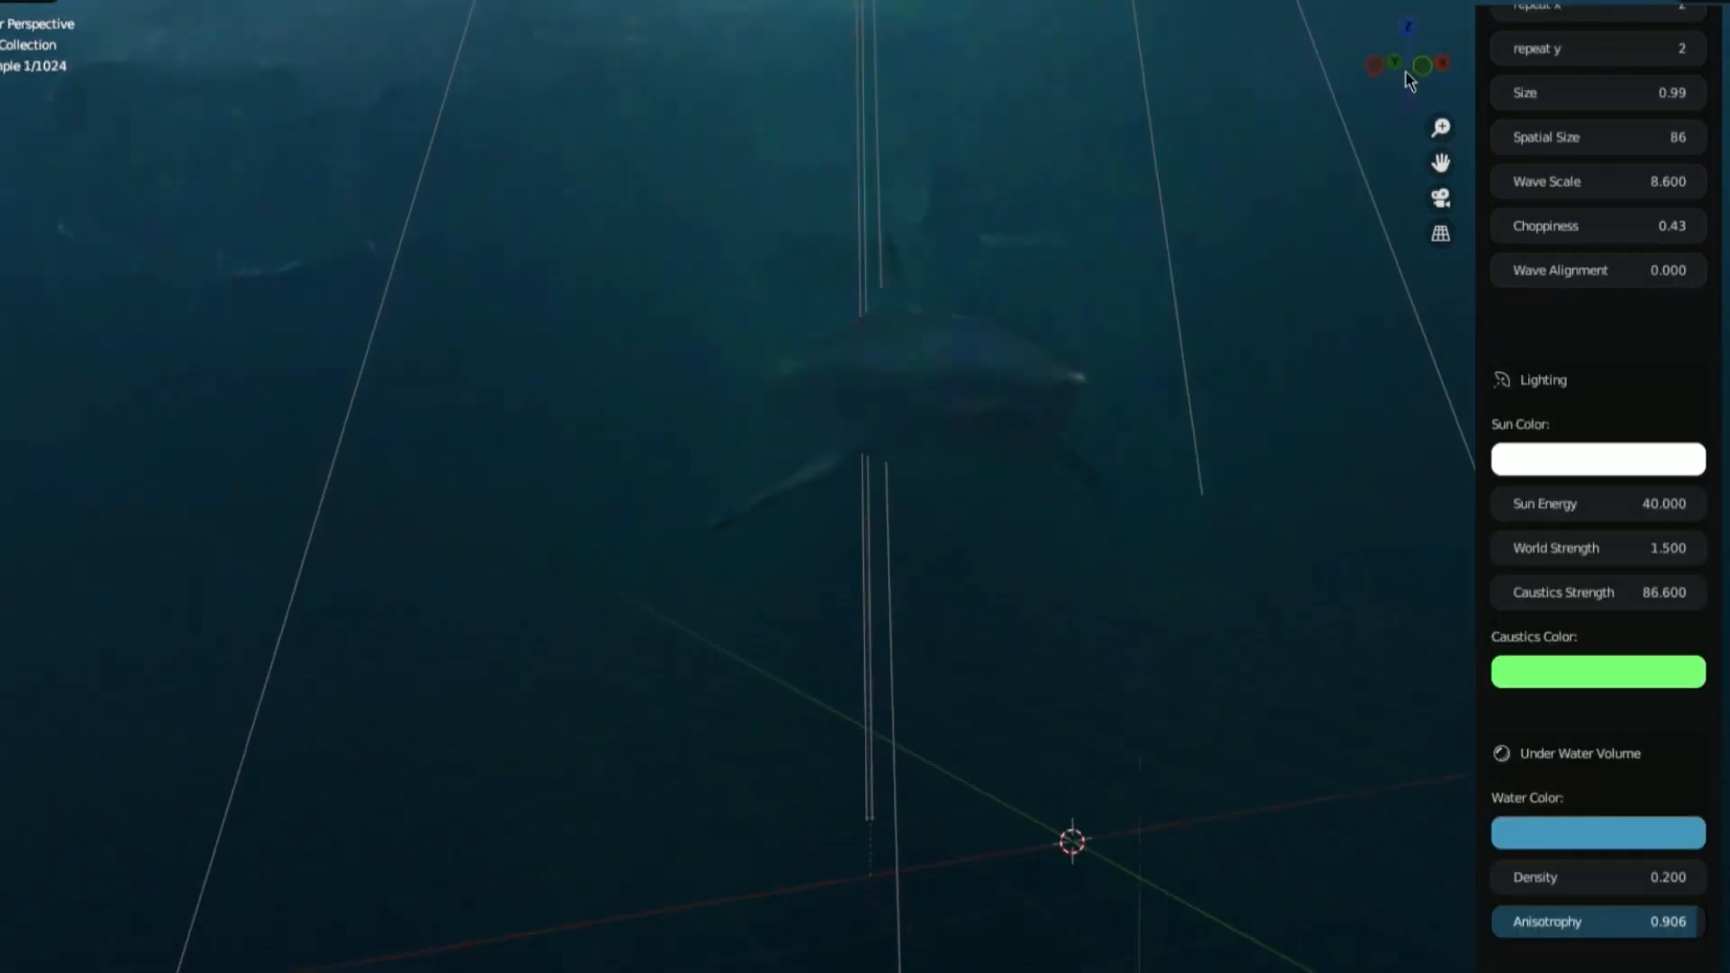
click(1597, 459)
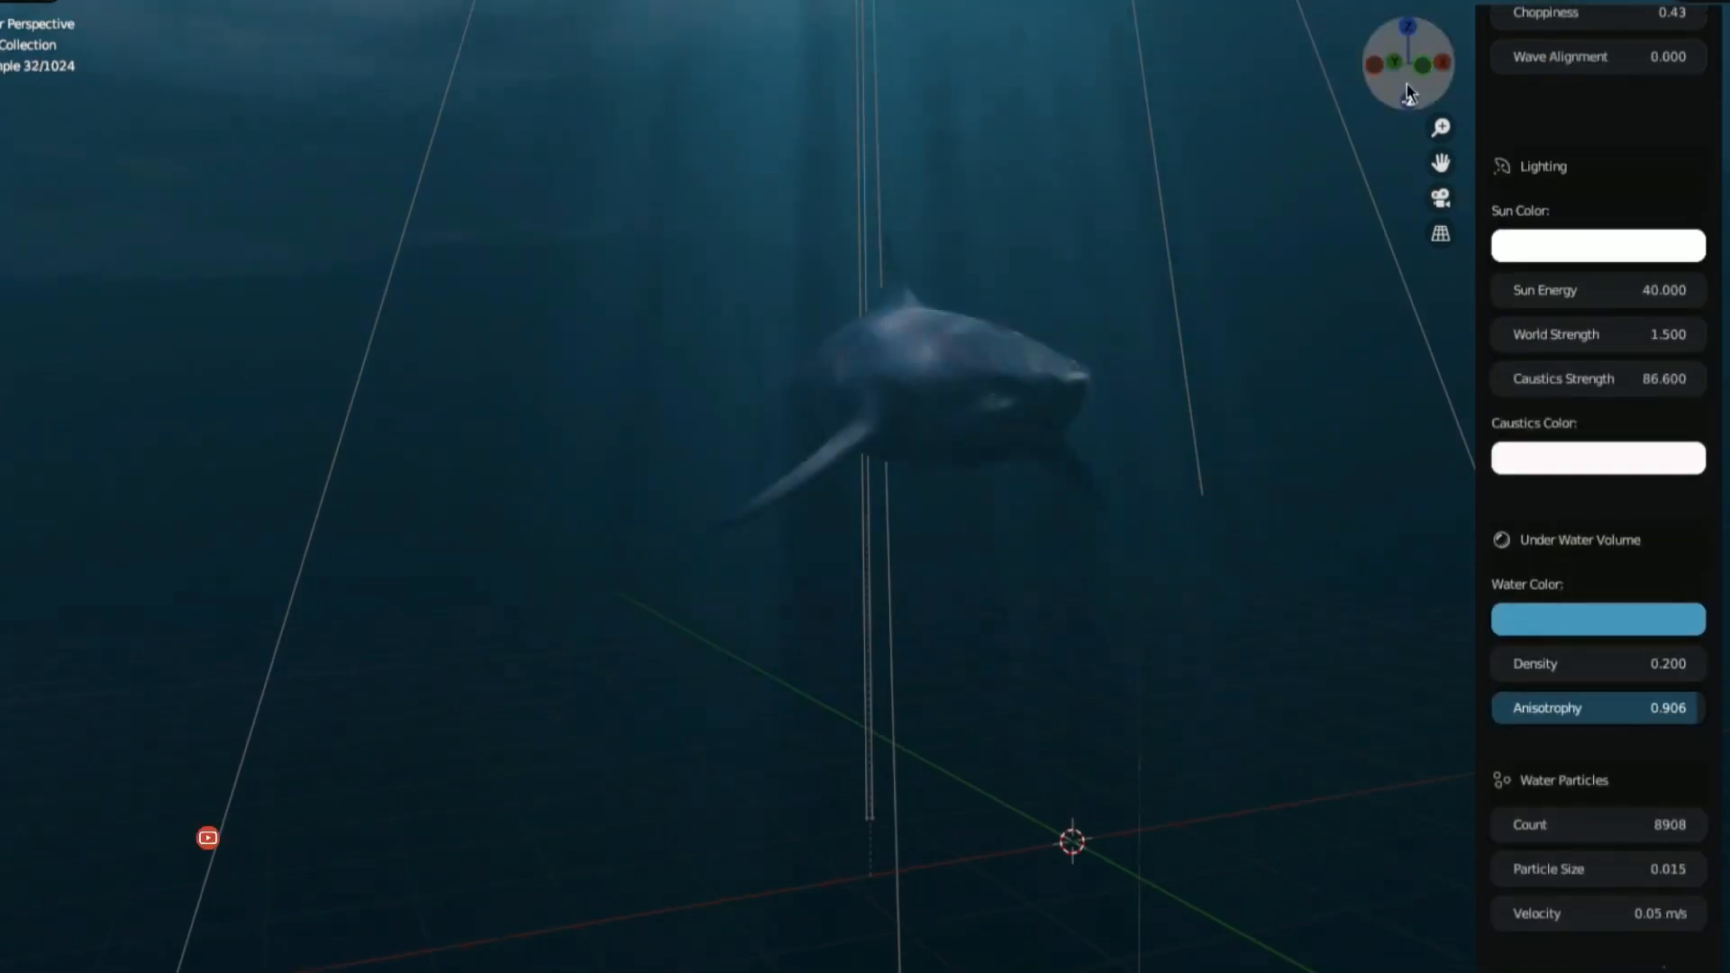
click(1596, 619)
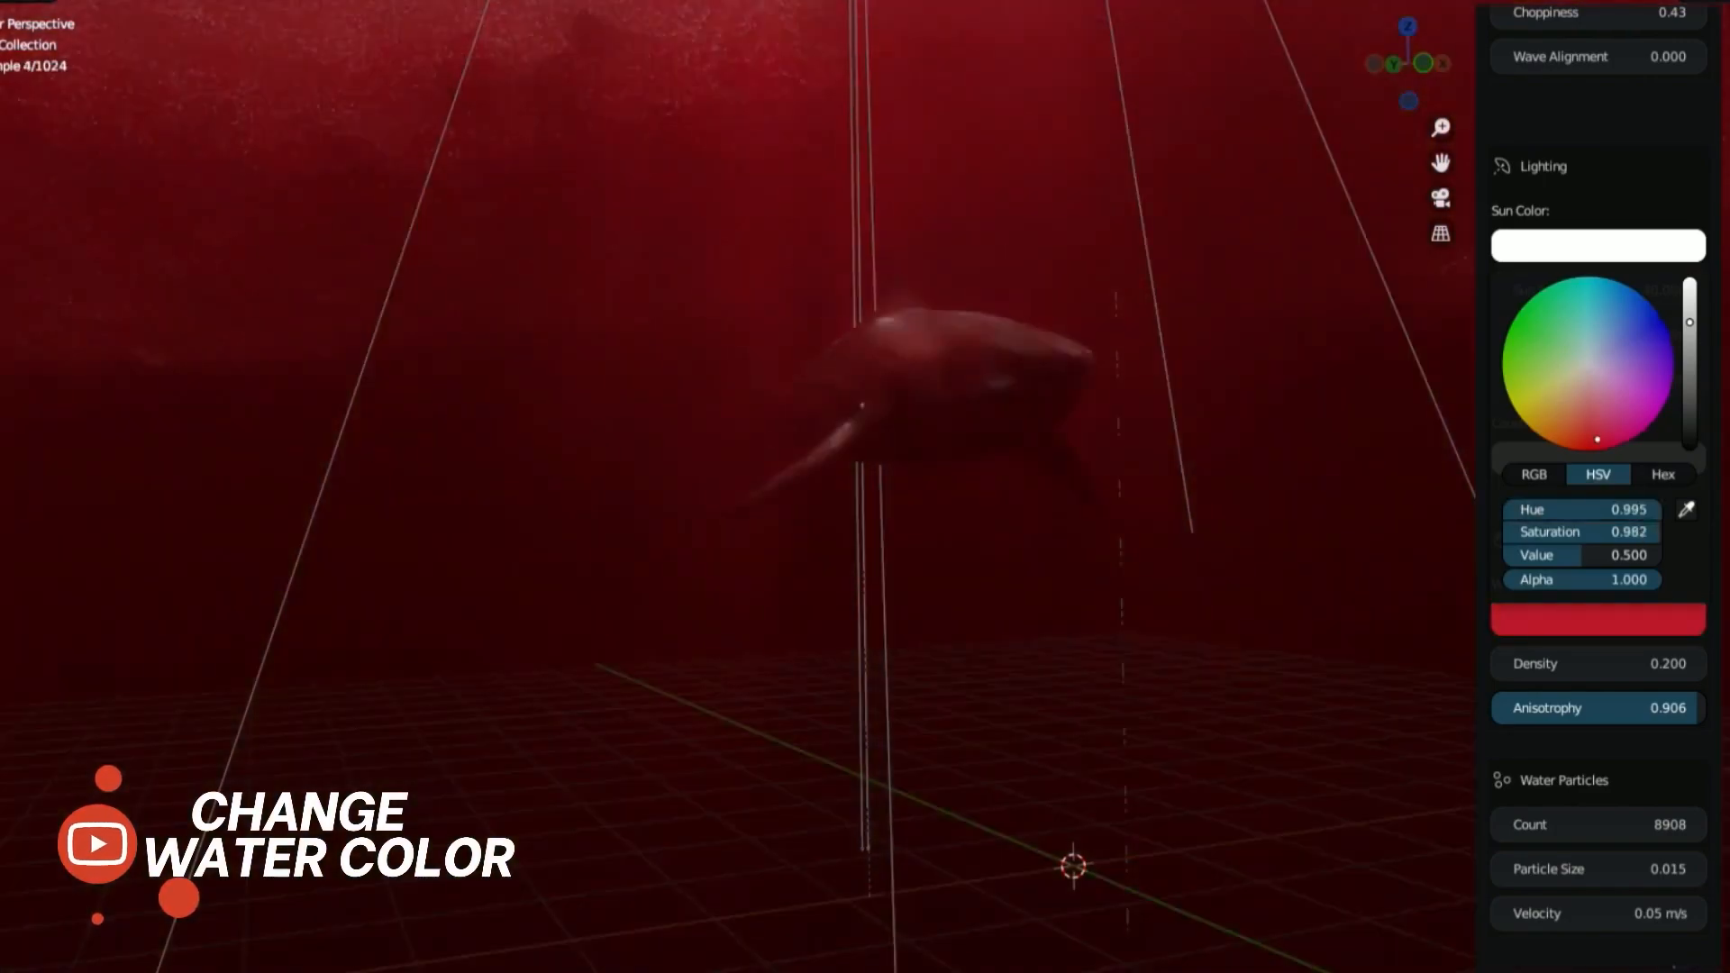
- Confirm the new Water Color and close the colour picker
click(1638, 338)
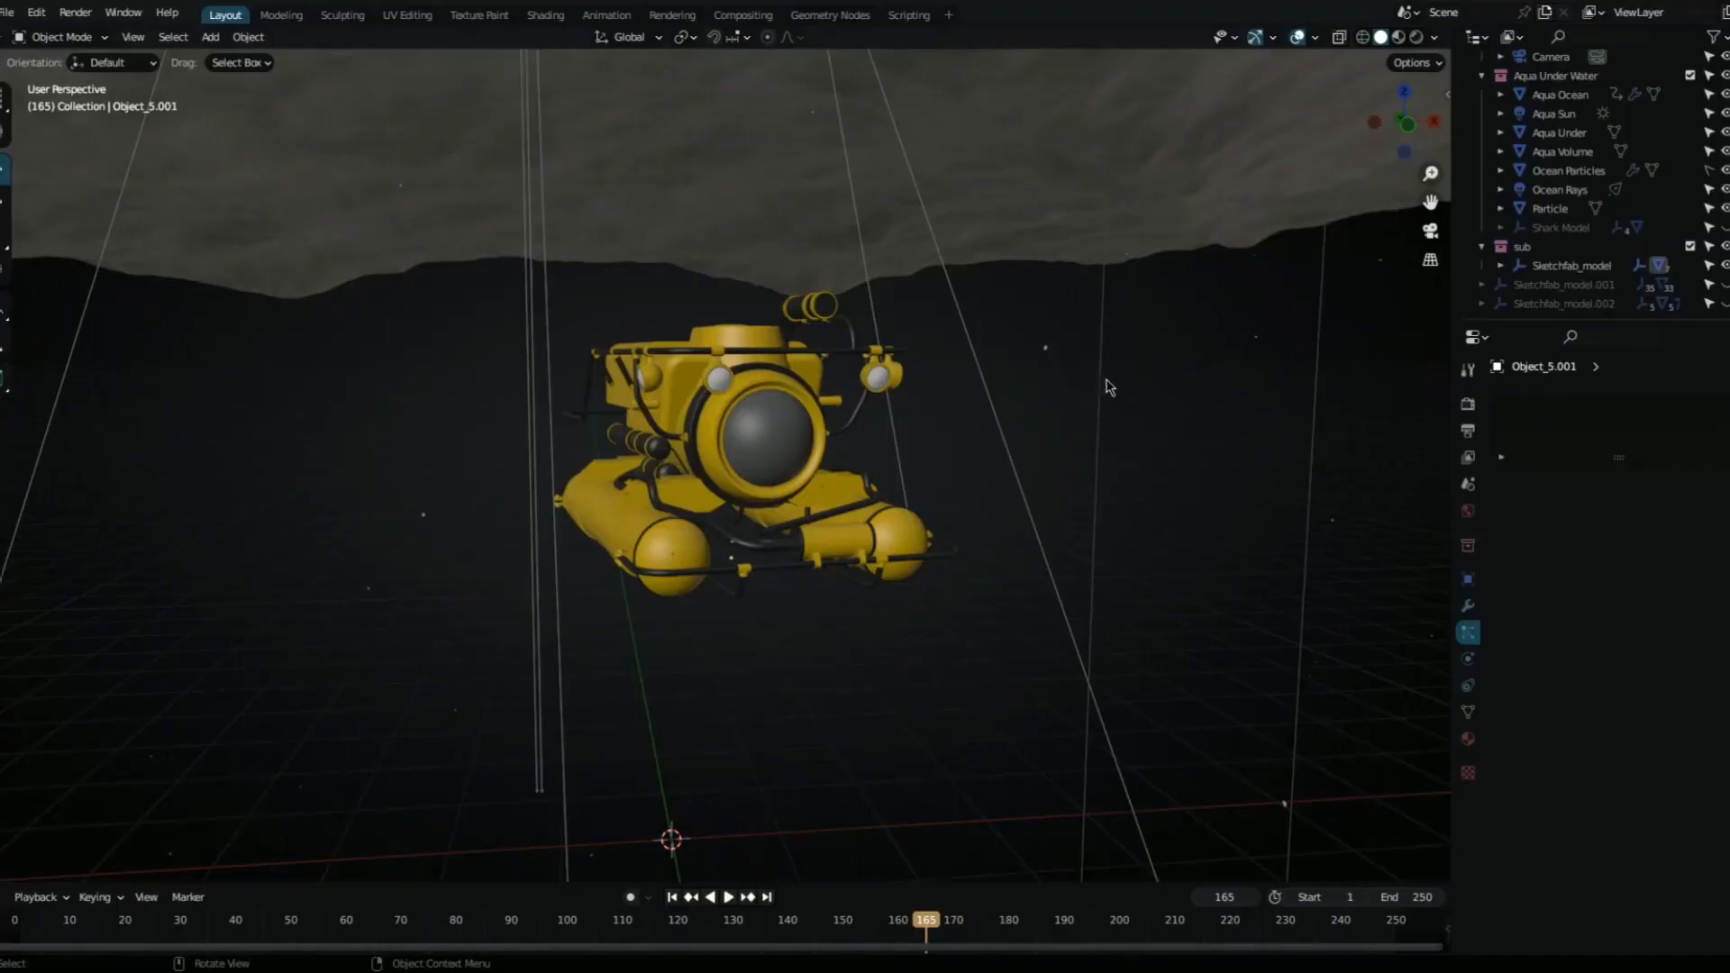
- Switch the viewport to Rendered shading to show the glowing submarine underwater
click(1394, 36)
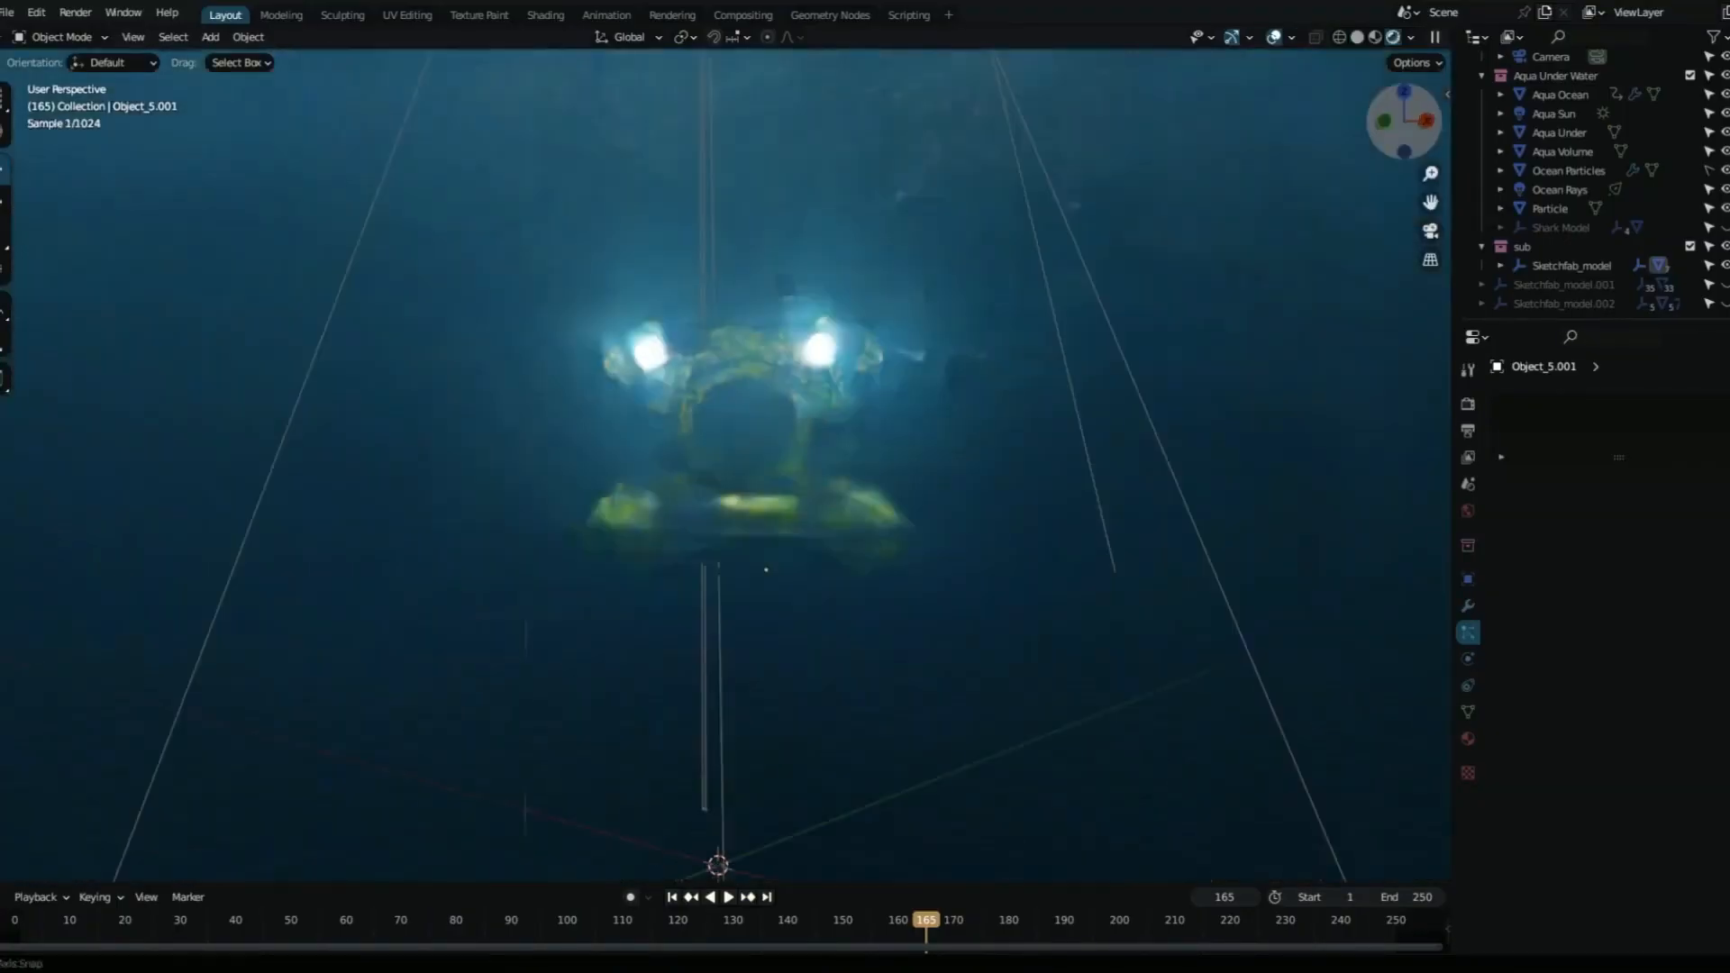